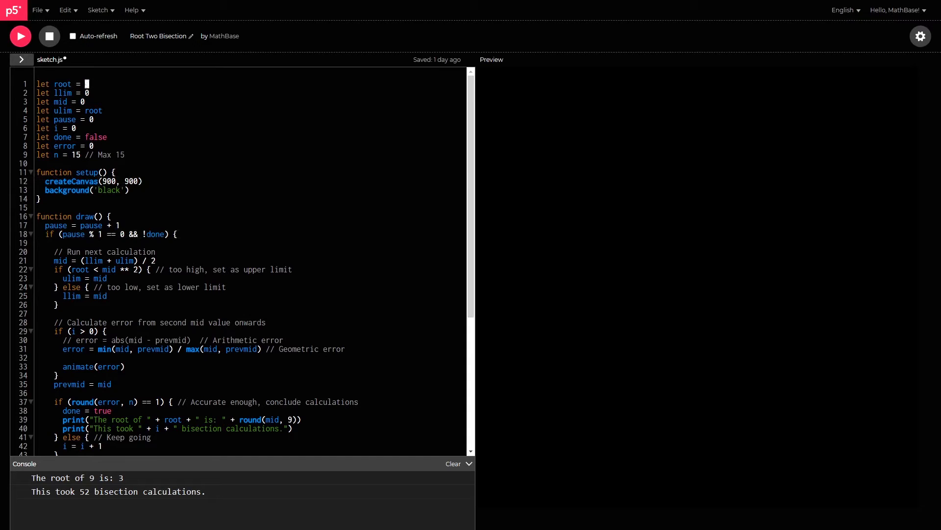
Step: Set root on line 1 to 2 and rerun, printing 1.414213562 after 51 calculations
type("2")
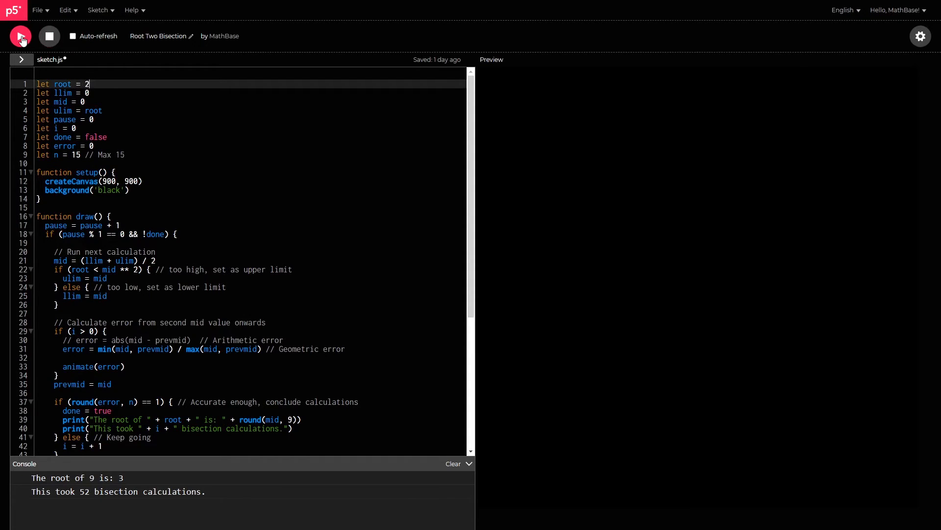
left_click(20, 35)
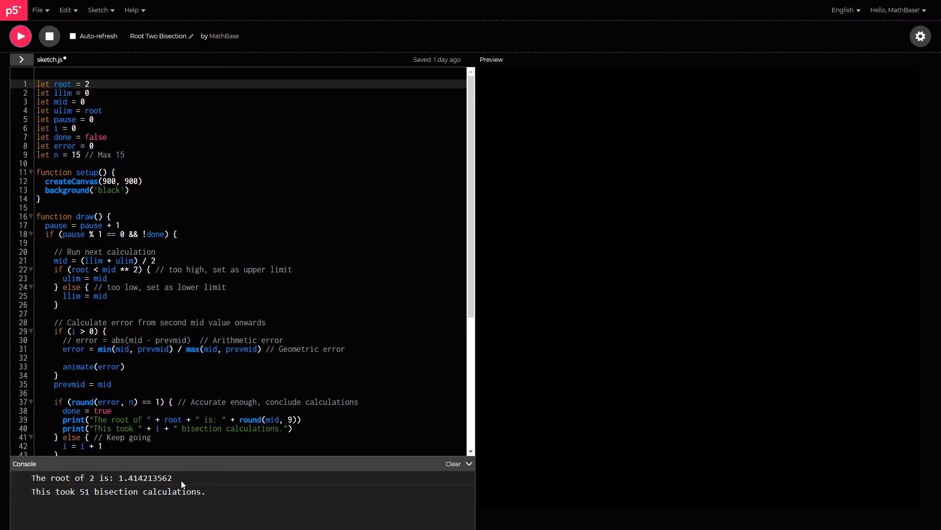
mouse_move(81, 507)
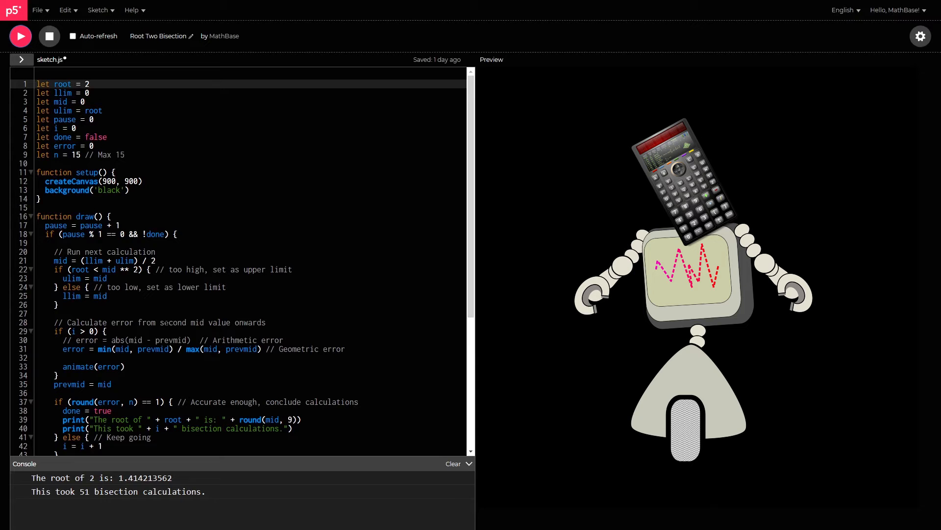
Step: Scroll to animate() and rerun the sketch to draw white vertical accuracy bands
scroll("down", 3)
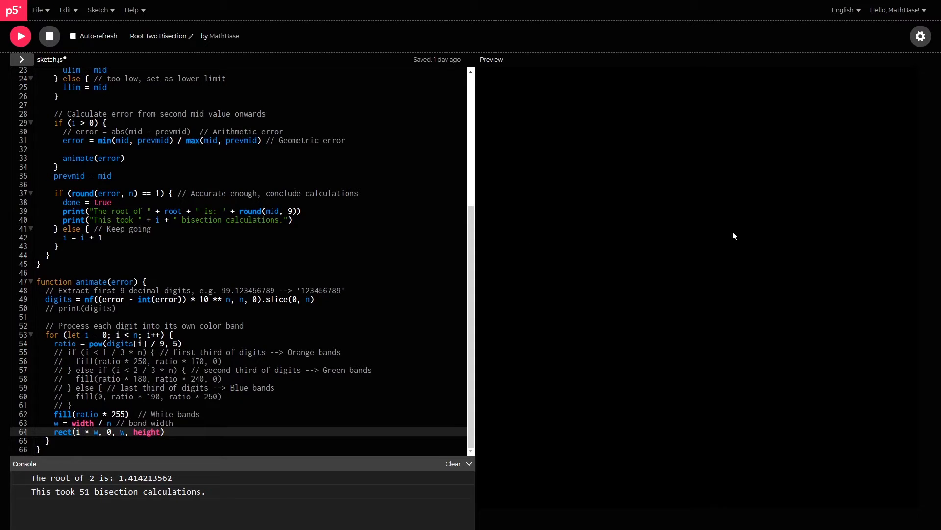
mouse_move(518, 126)
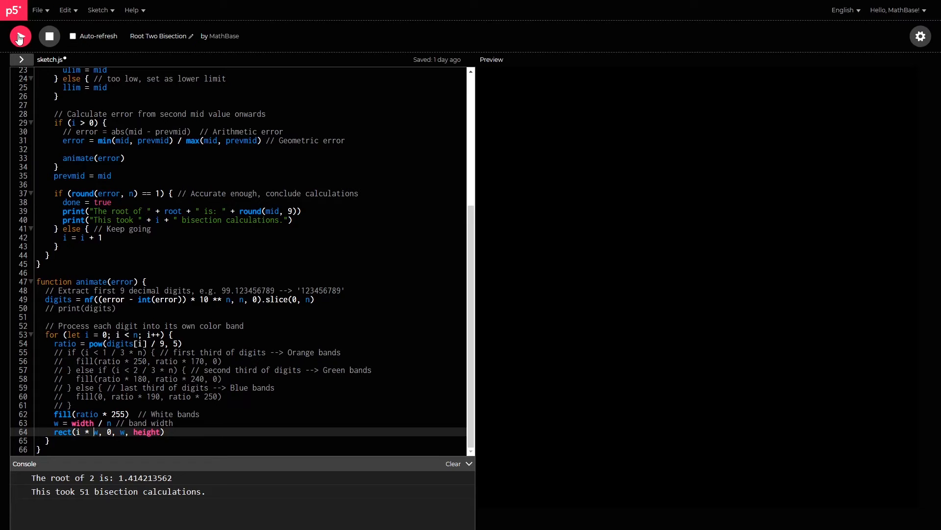
left_click(19, 36)
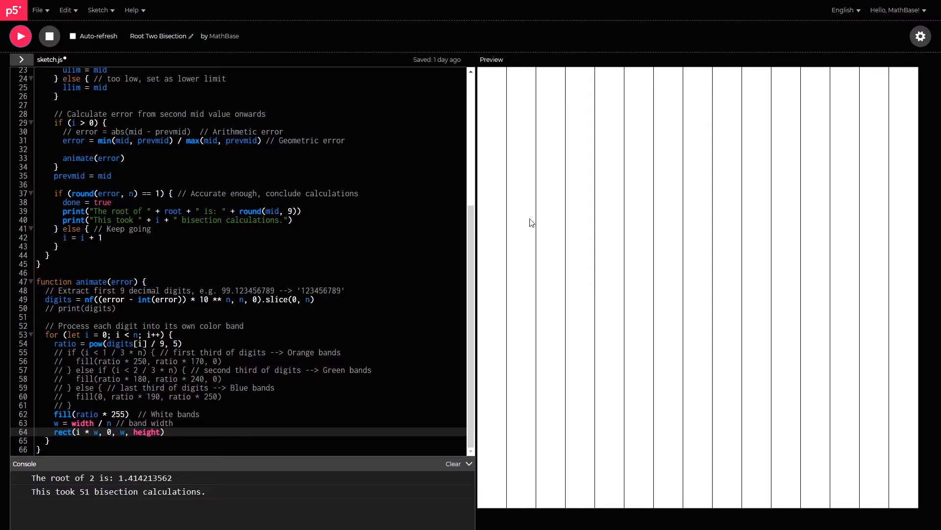
mouse_move(490, 195)
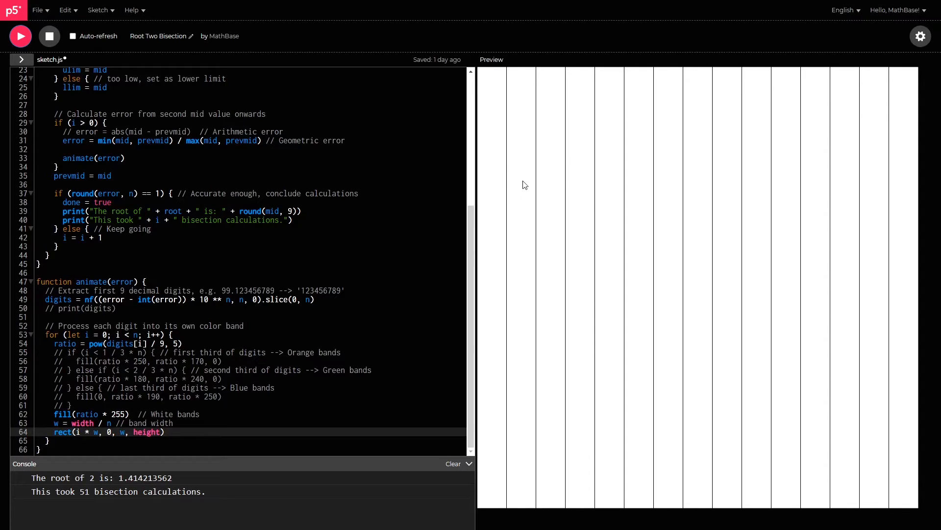
mouse_move(508, 159)
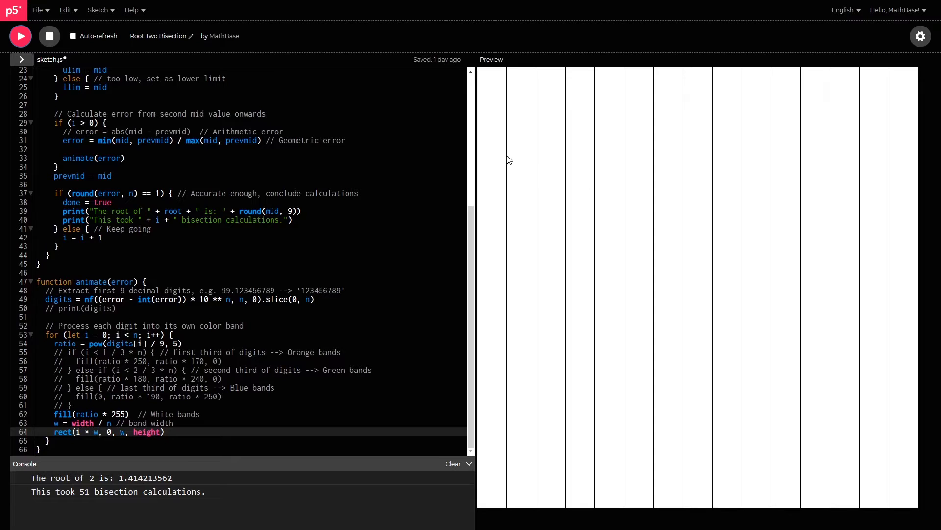
mouse_move(557, 176)
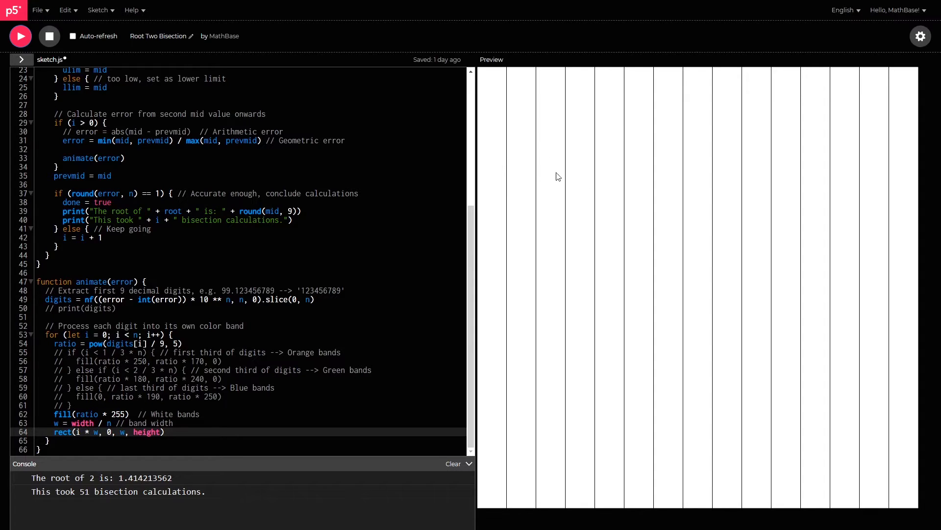
mouse_move(579, 178)
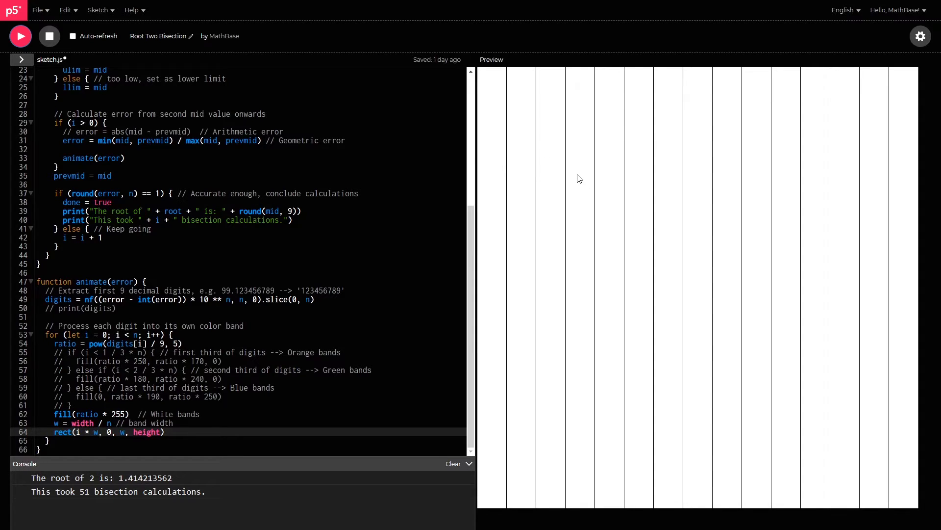
mouse_move(492, 220)
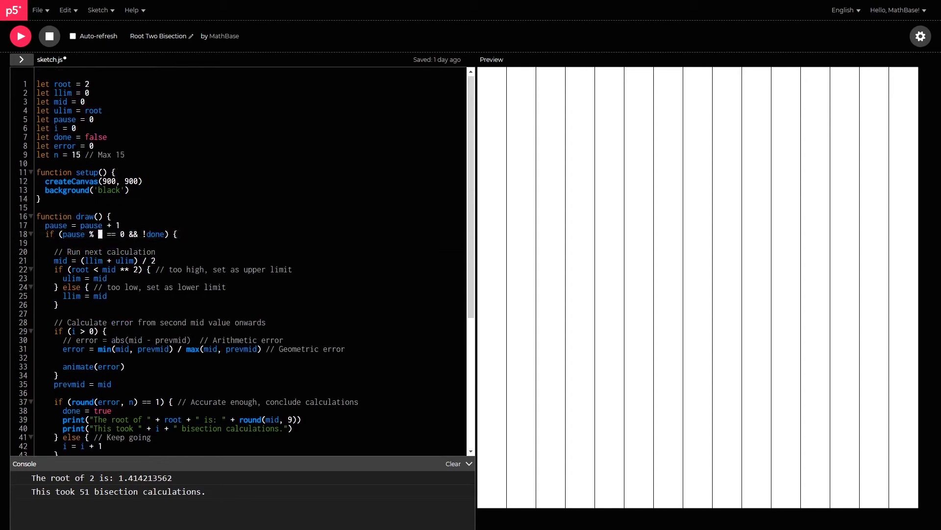
Step: Set the line 18 pause modulus to 10 and rerun the sketch
type("0")
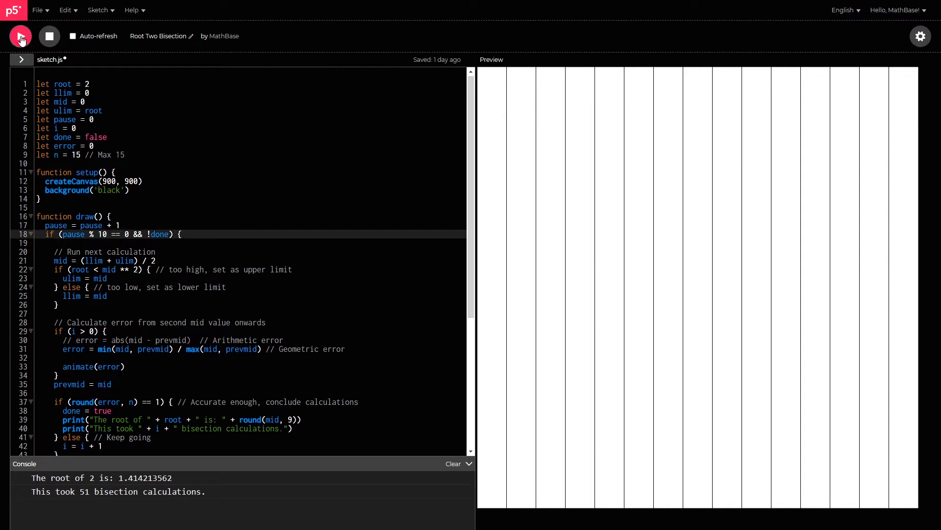
left_click(20, 36)
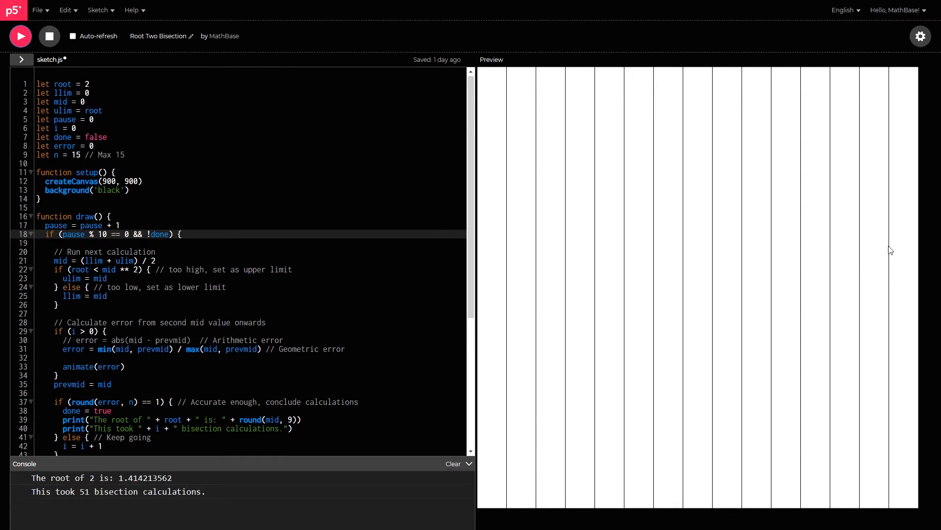
mouse_move(749, 227)
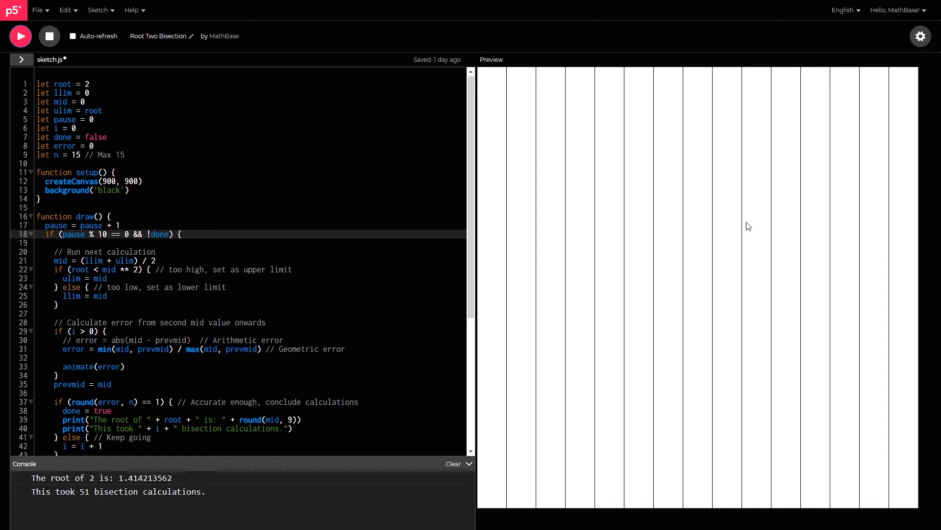
mouse_move(608, 257)
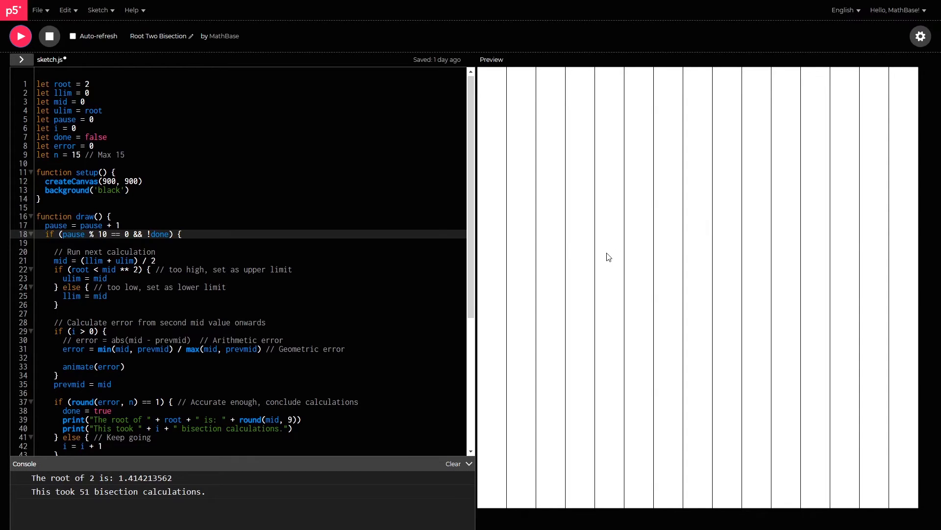
mouse_move(638, 156)
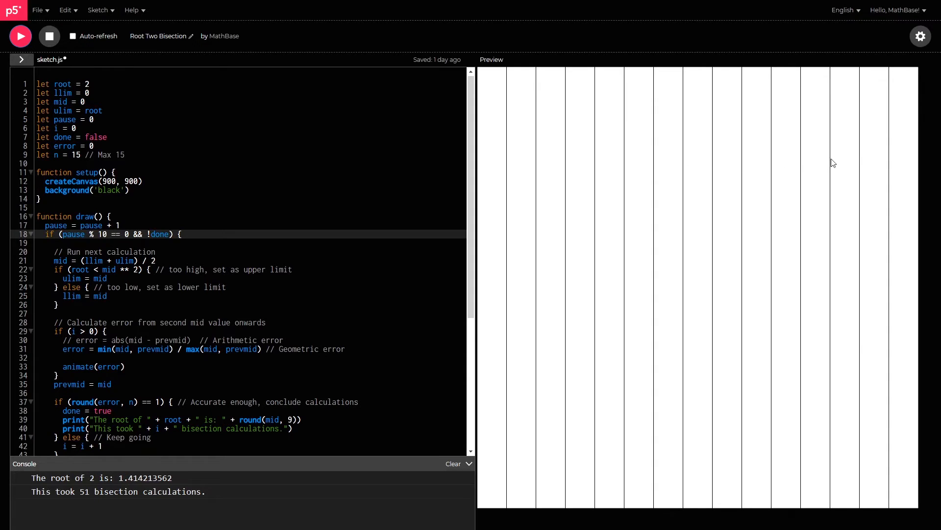
mouse_move(901, 160)
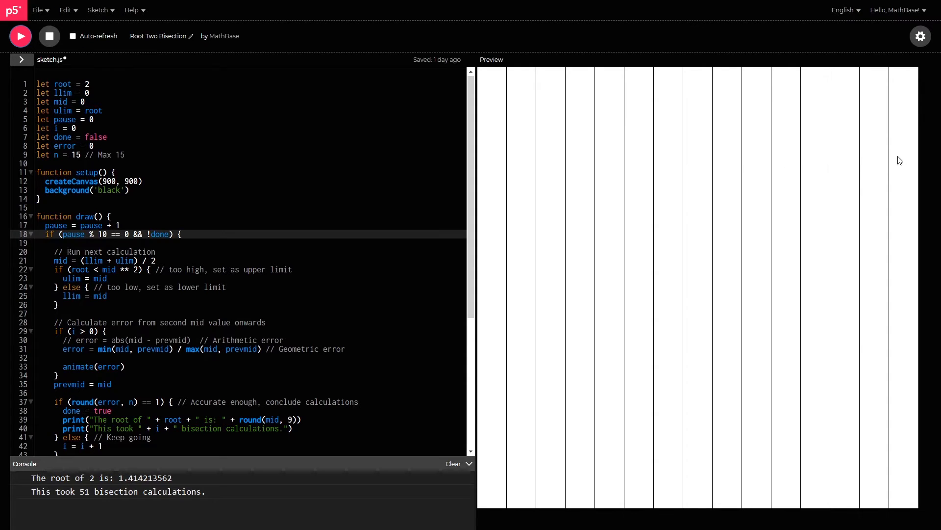
mouse_move(54, 167)
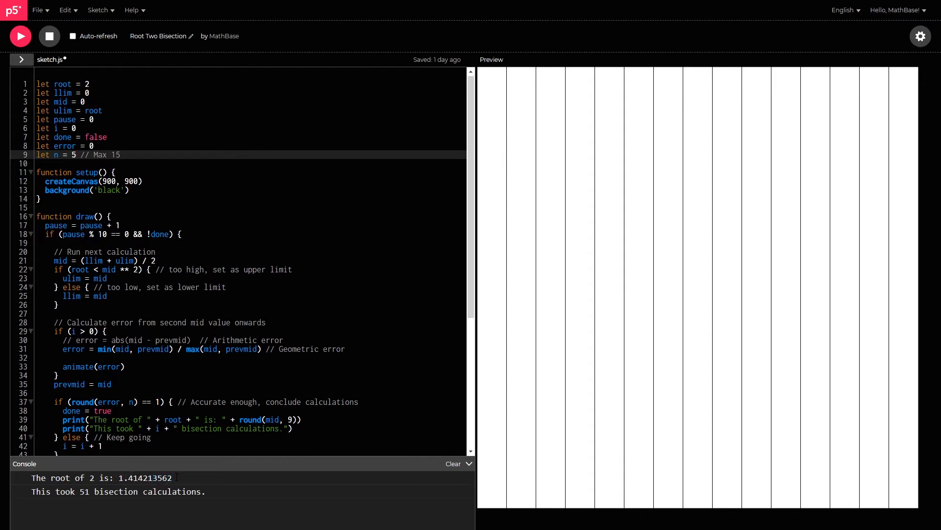
Step: Rerun the sketch showing five bands, then set pause modulus to 5 and n to 9
left_click(49, 36)
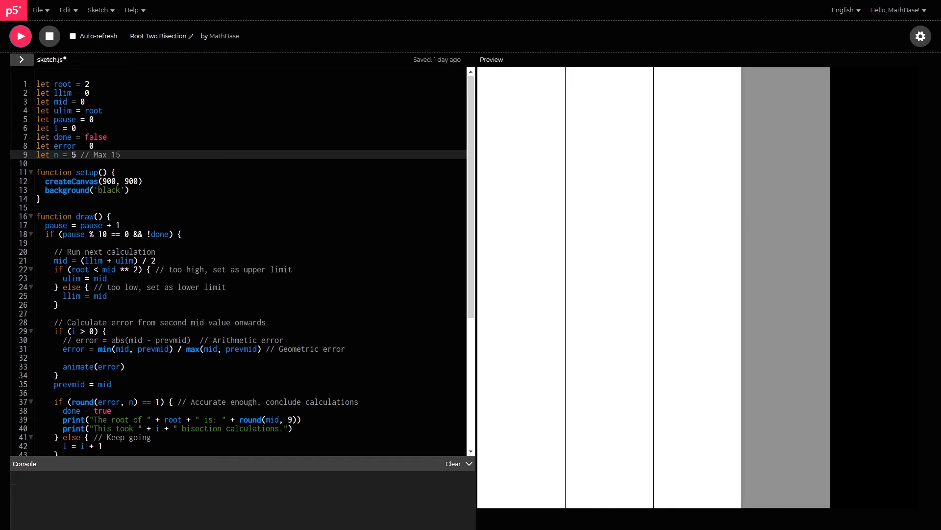
left_click(19, 36)
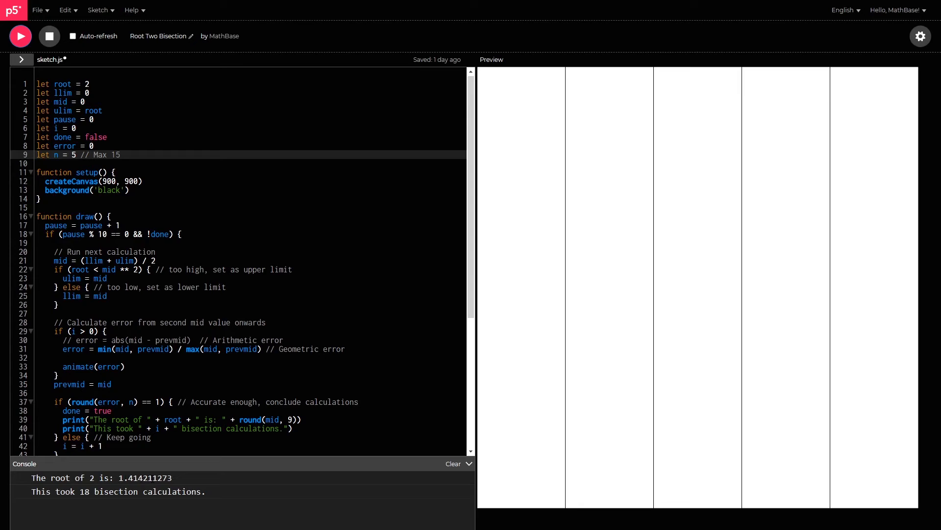
left_click_drag(153, 477, 172, 477)
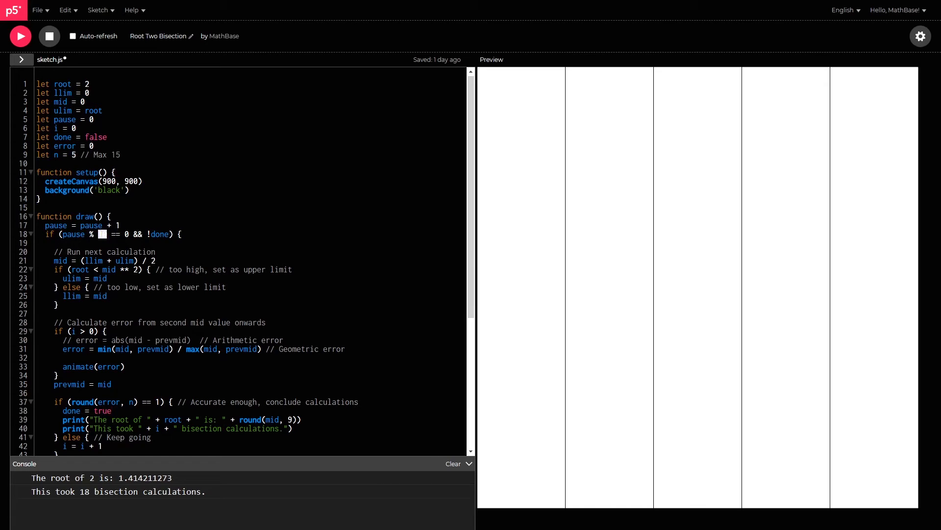
type("5")
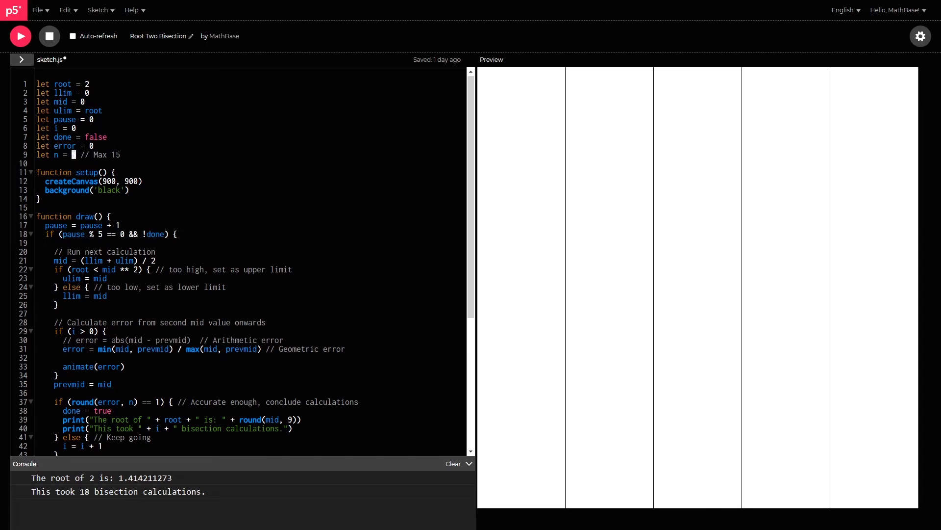
type("9")
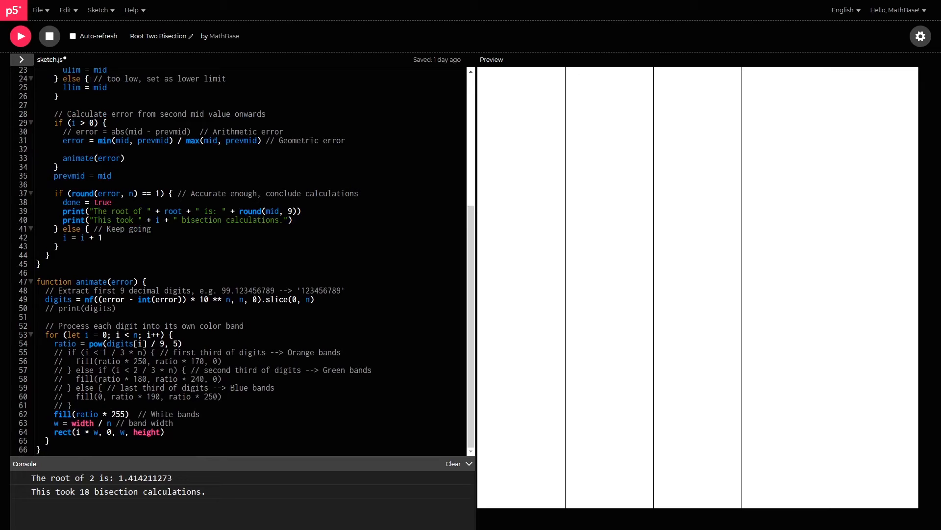
Step: Uncomment the orange, green and blue band fills, comment out white, and rerun
left_click(86, 414)
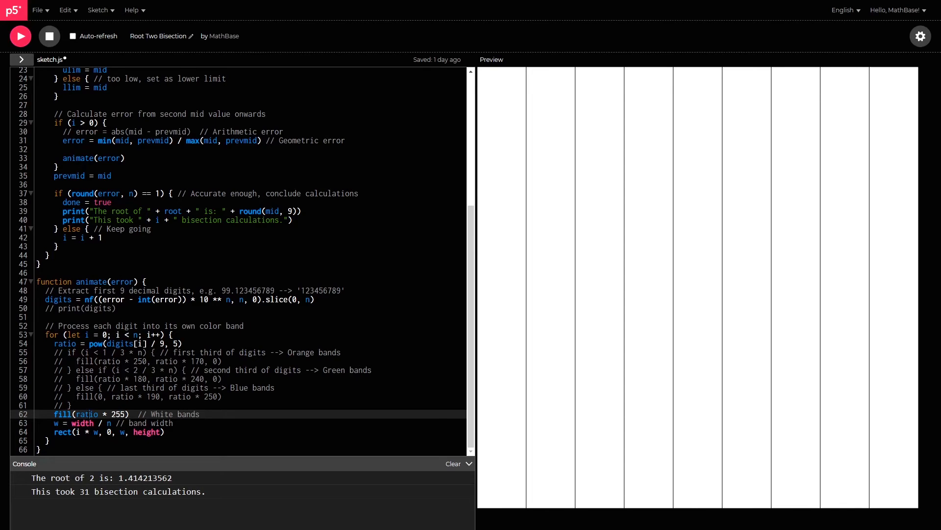
key("ctrl+/")
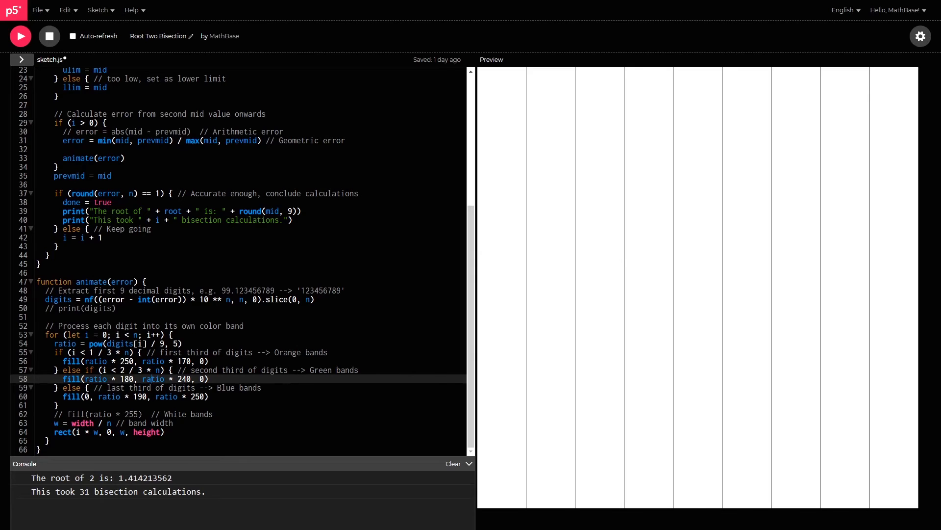
left_click(19, 36)
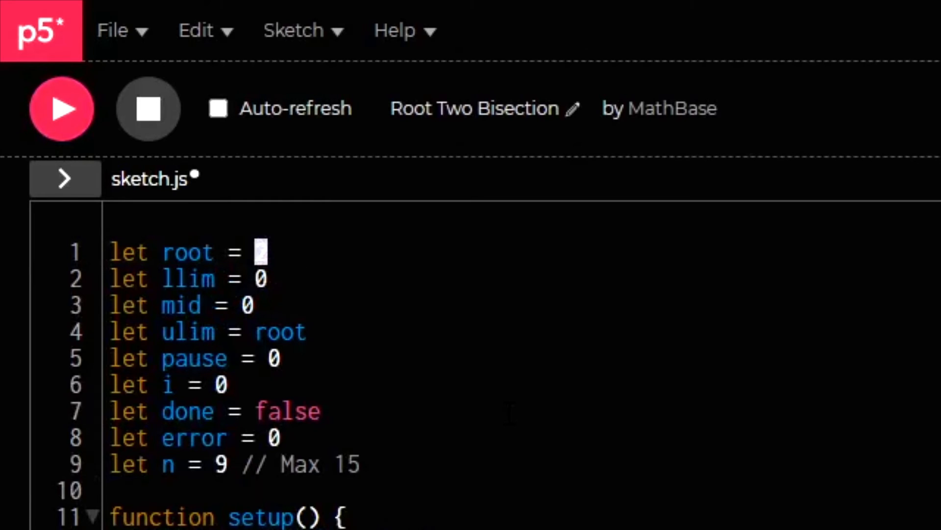
Step: Set root to 9 and run the sketch
type("9")
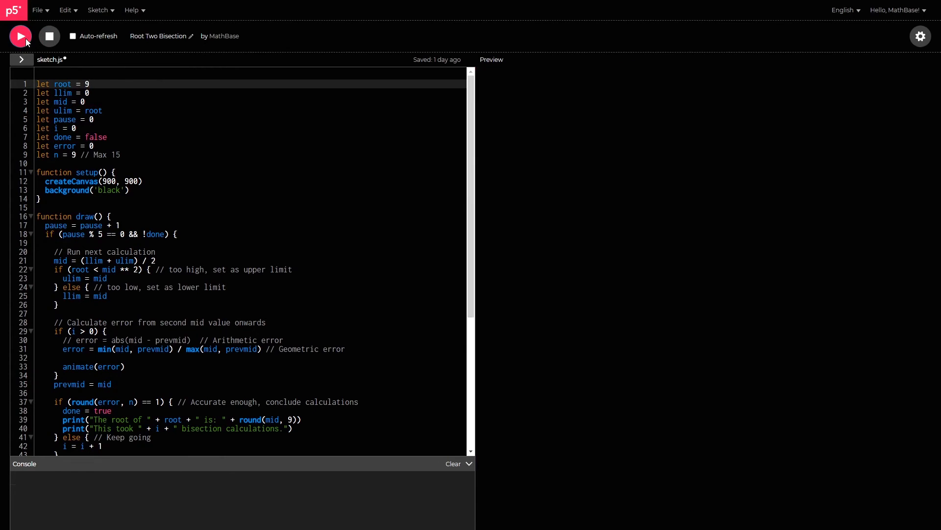
left_click(20, 36)
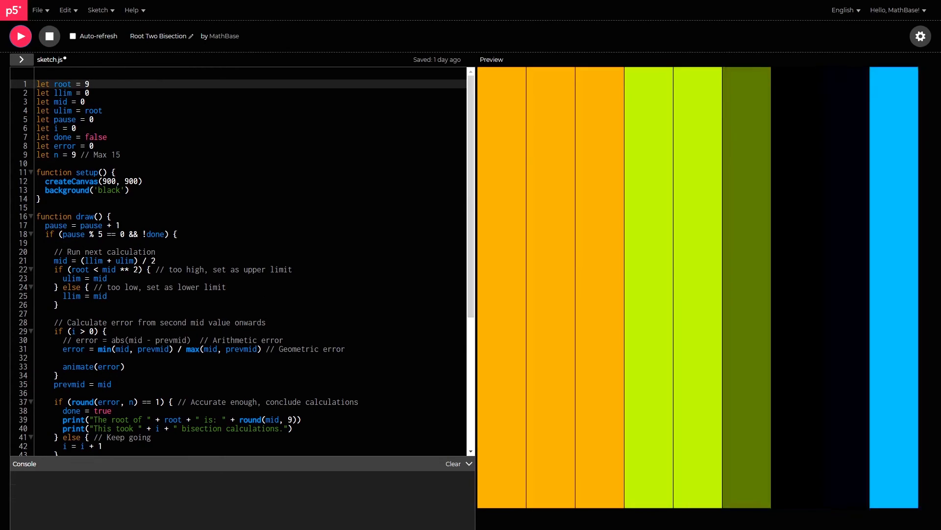
left_click(20, 36)
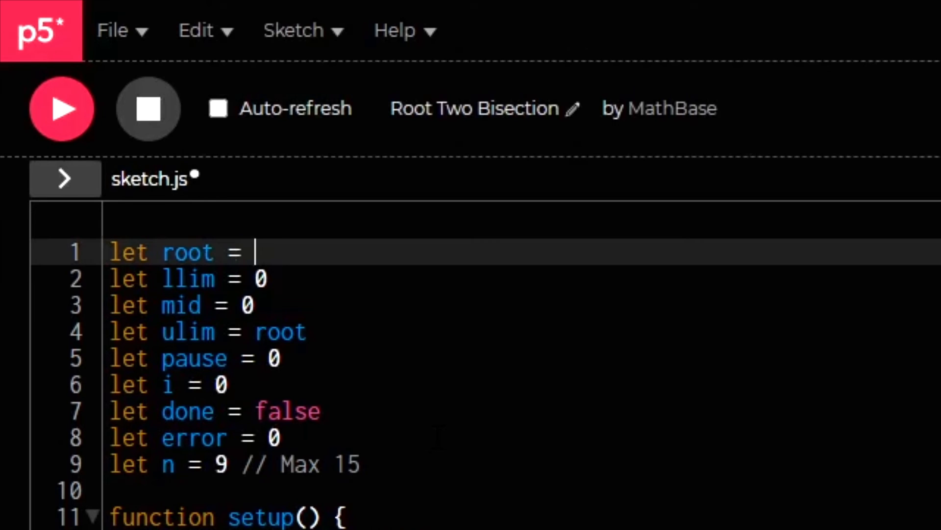
Step: Set root to 3136 and rerun, printing 56.000000016 after 36 calculations
type("3136")
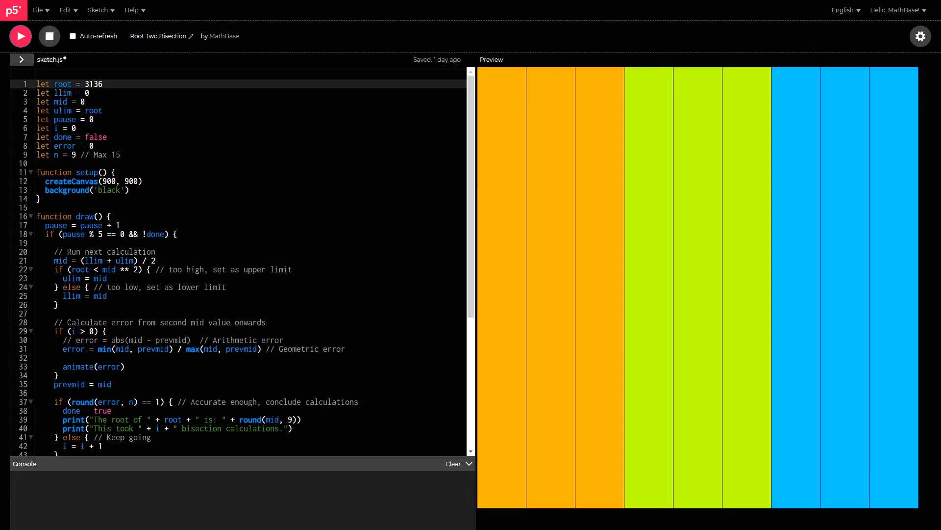
left_click(20, 36)
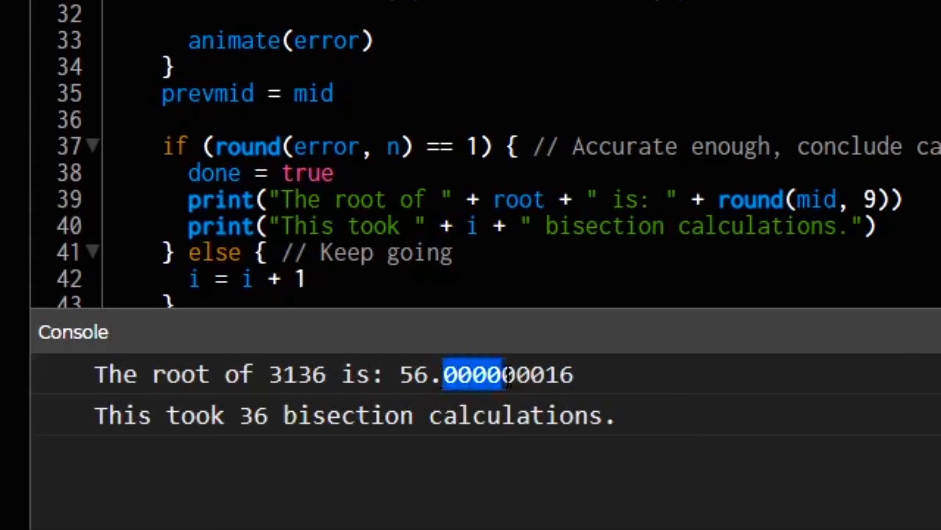
left_click(558, 374)
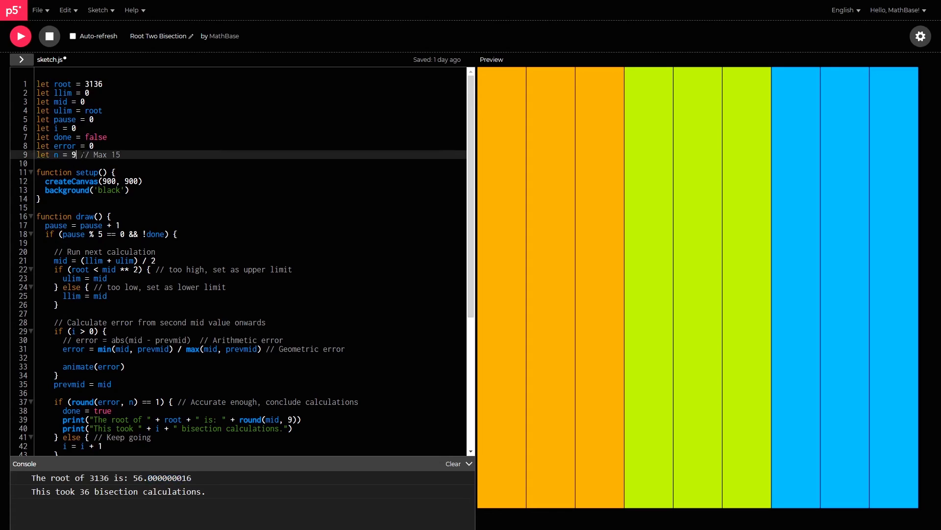
Step: Set n to 15 and rerun, printing 56 after 56 calculations
type("15")
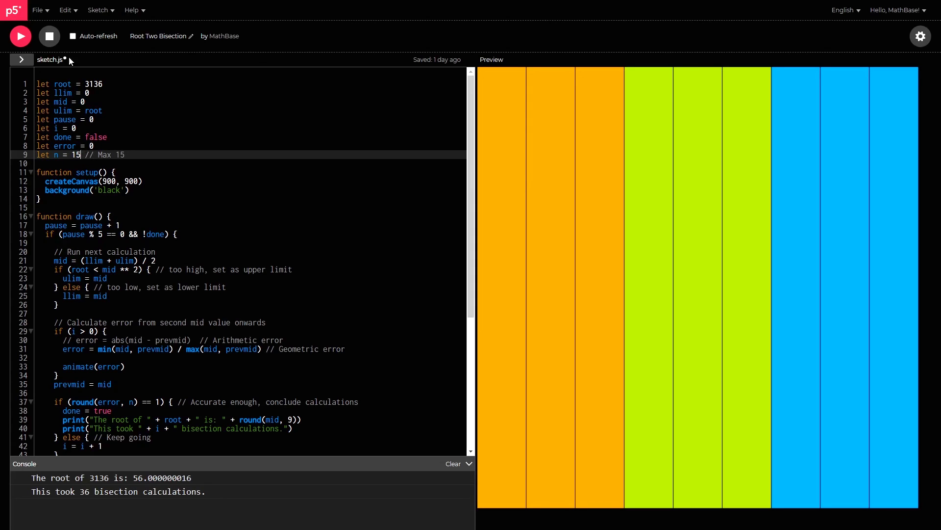
left_click(19, 36)
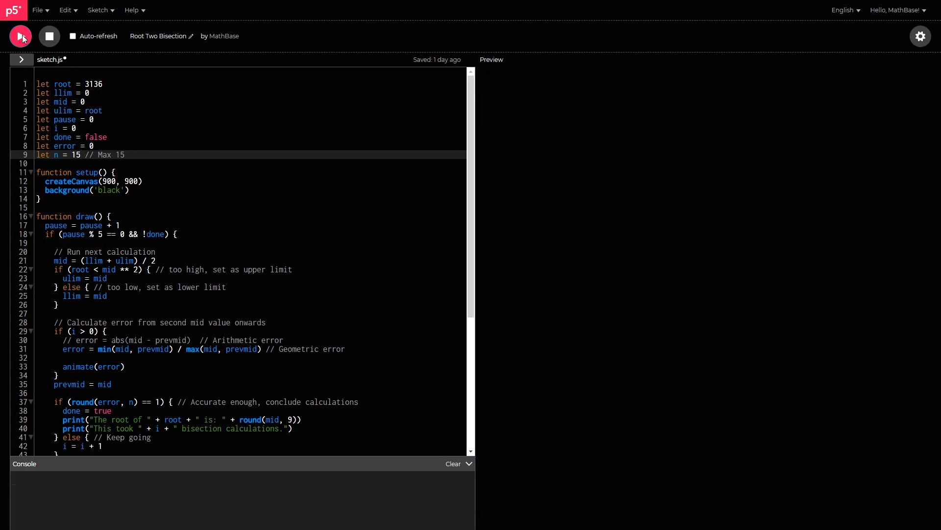
left_click(20, 36)
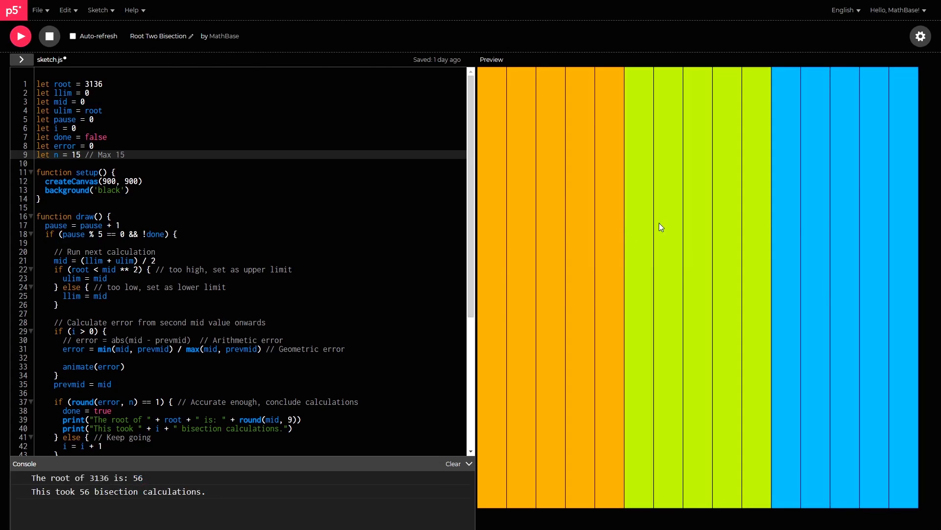
mouse_move(490, 236)
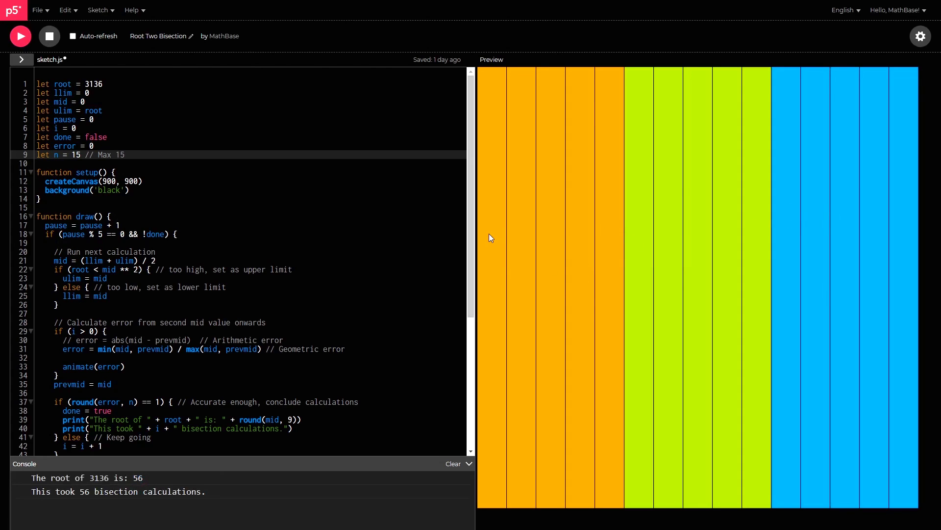
mouse_move(547, 231)
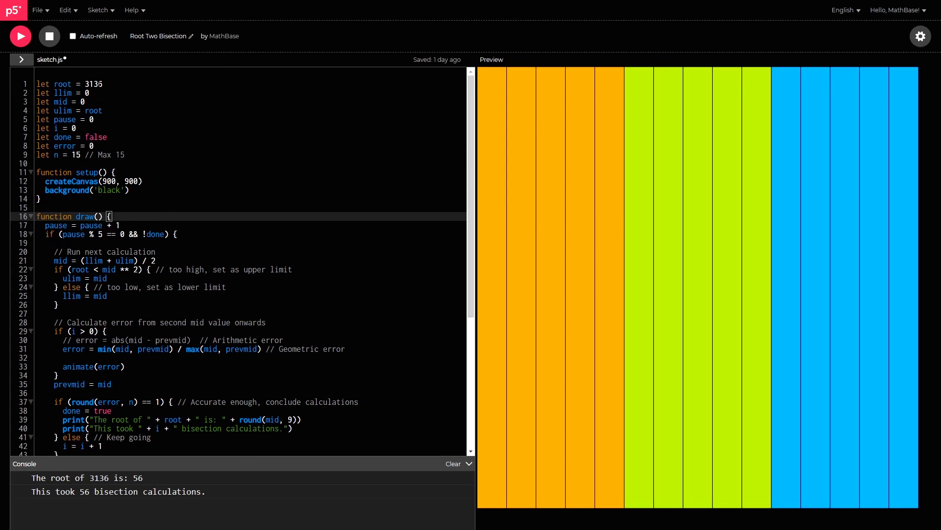
Step: Change root to 999999, then 99999999, rerunning the sketch after each
type("999999")
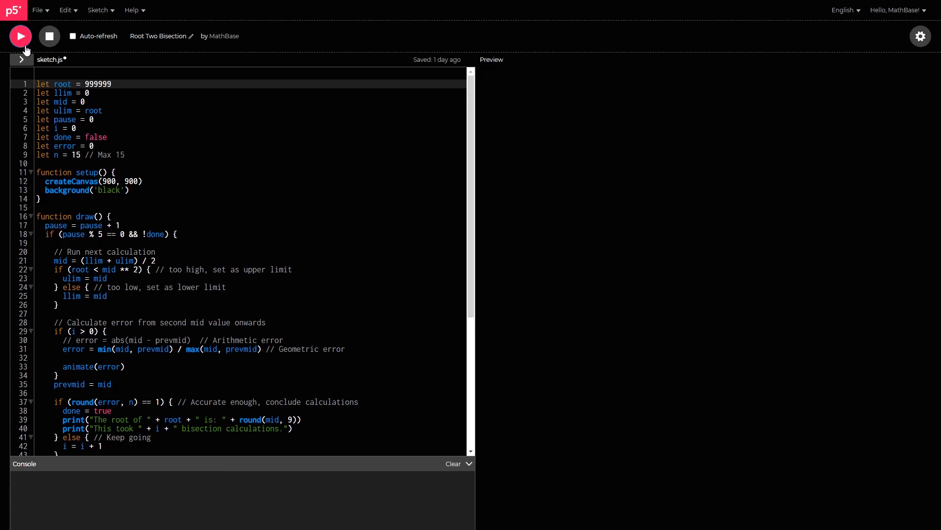
left_click(20, 36)
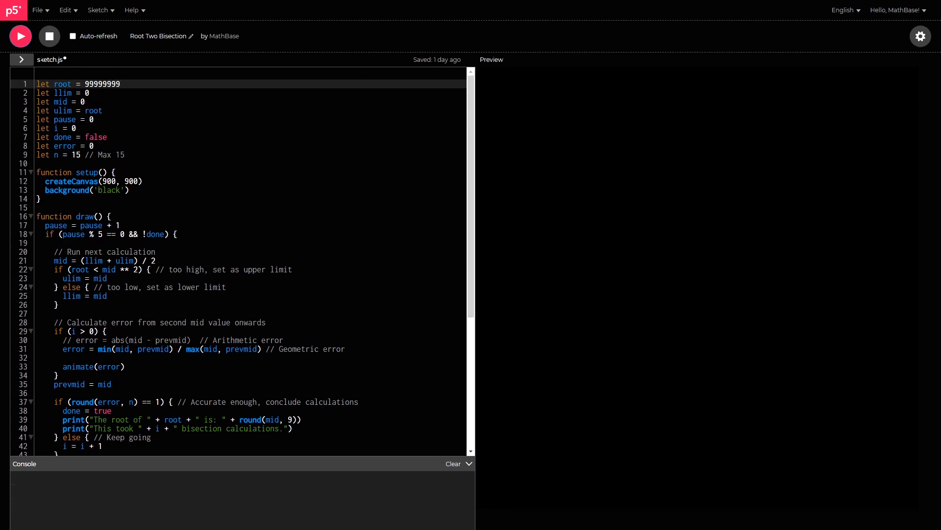
left_click(20, 36)
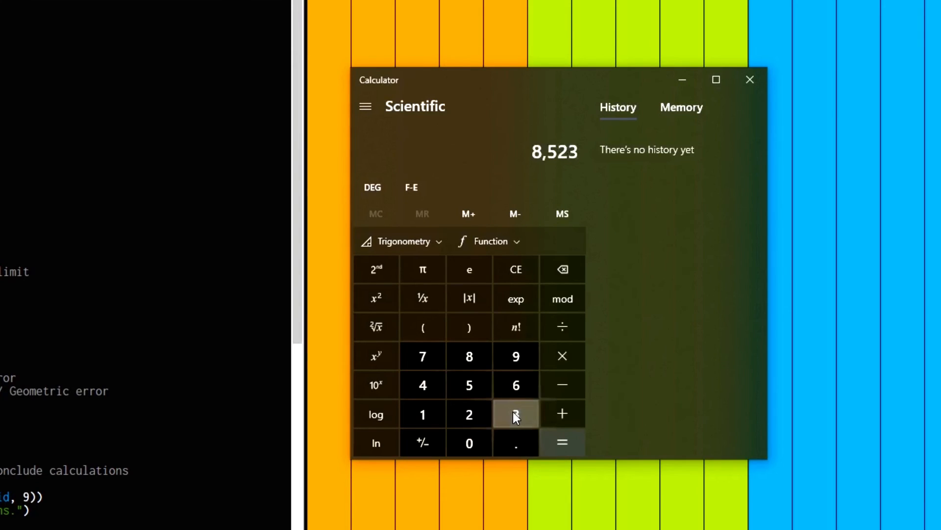
Step: Multiply 8523 by 8523 in Calculator, giving 72,641,529
left_click(562, 442)
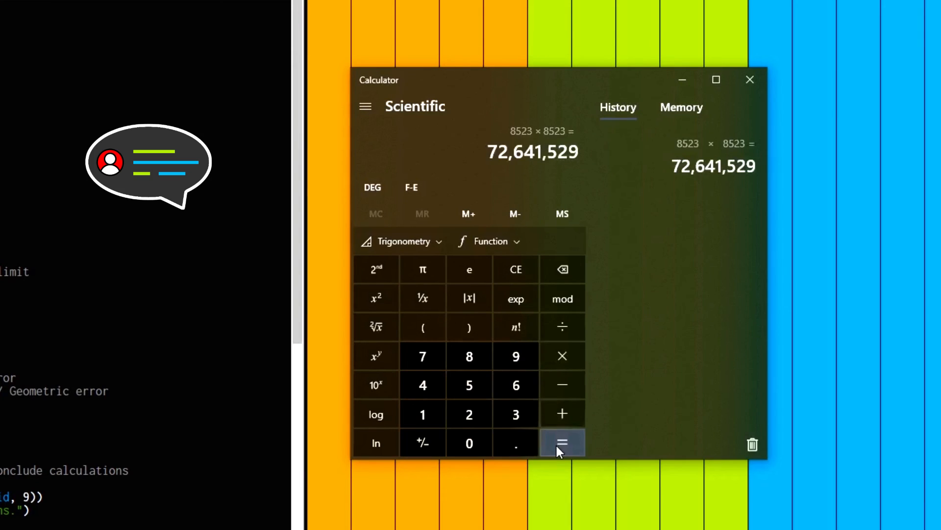